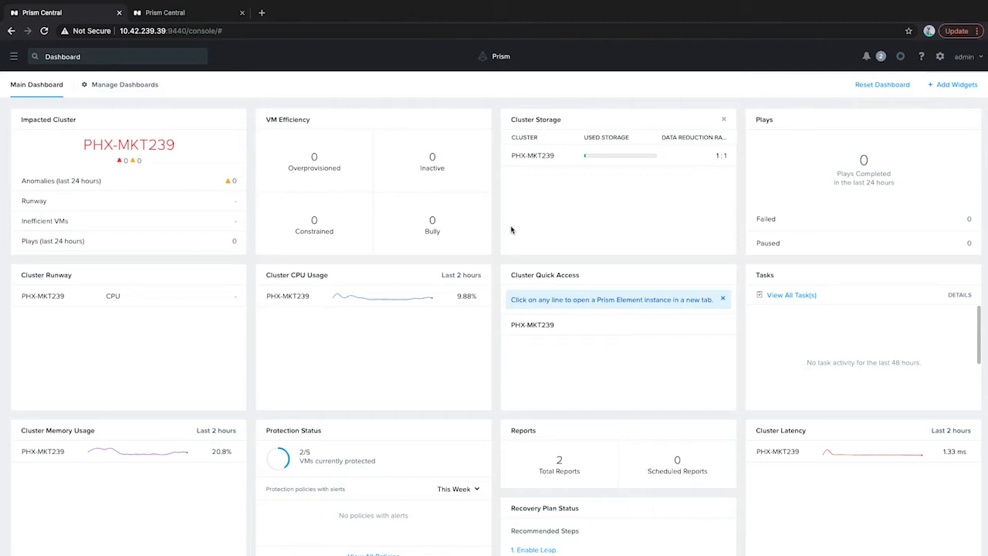
mouse_move(203, 93)
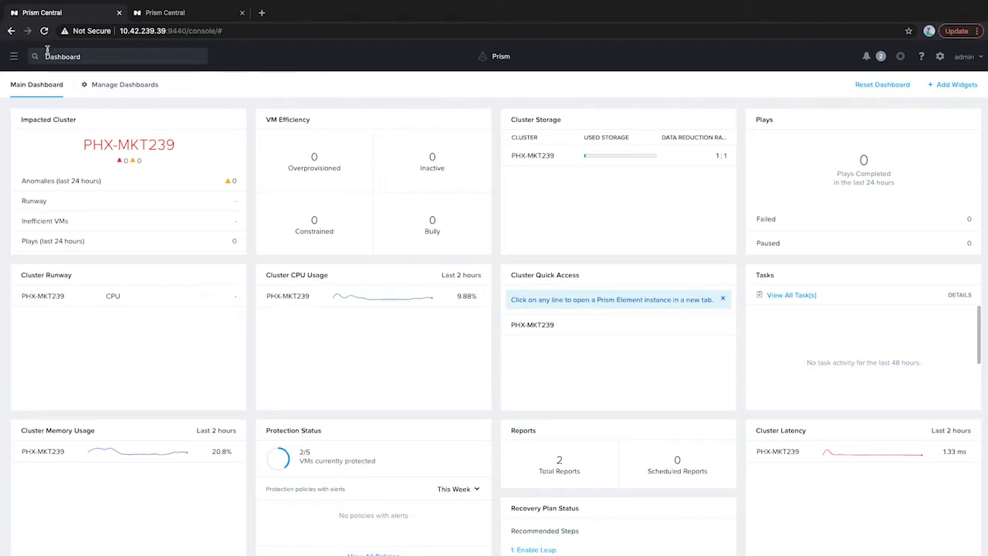
- Show the Policies submenu from the Prism Central navigation menu
left_click(13, 55)
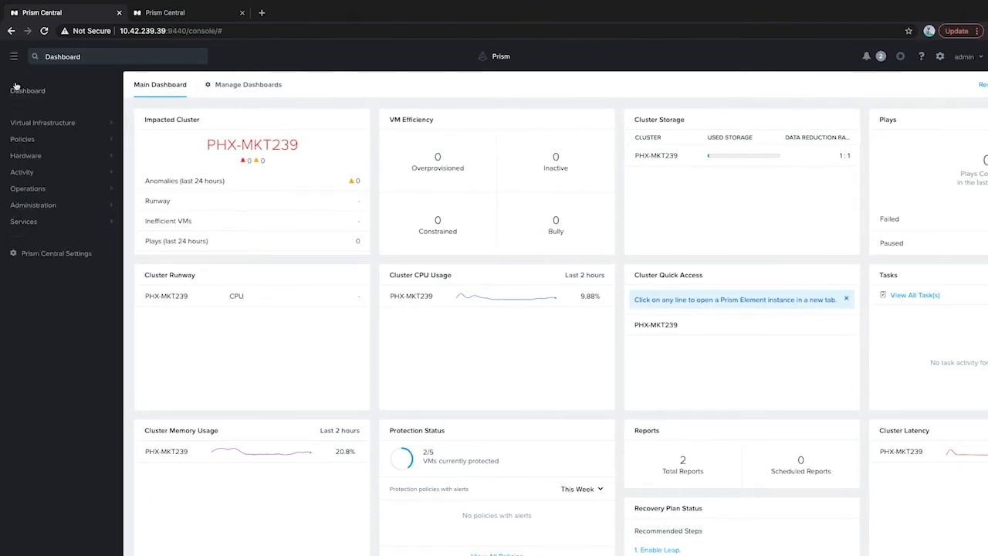
left_click(42, 122)
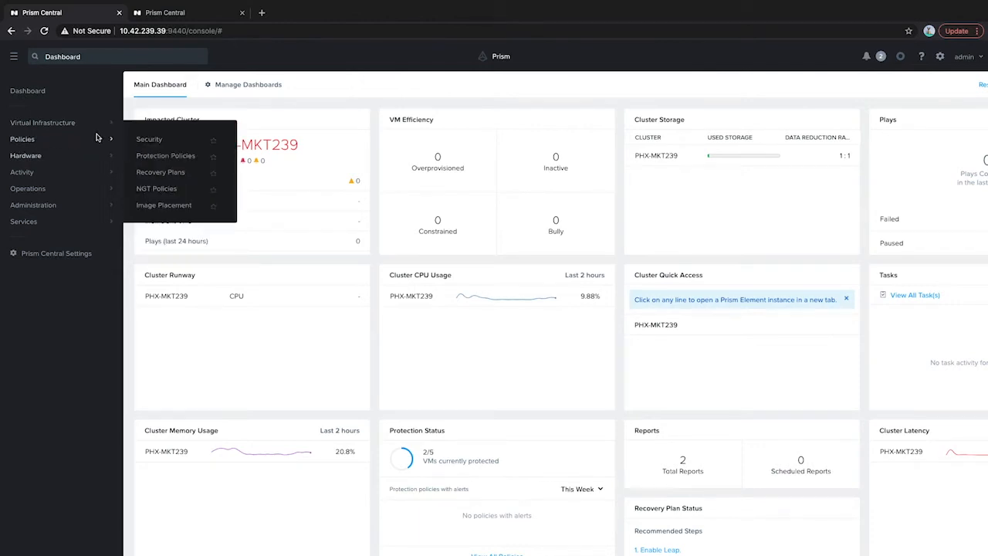
- View the CCLM protection policy's summary from Protection Policies, then close it
left_click(166, 155)
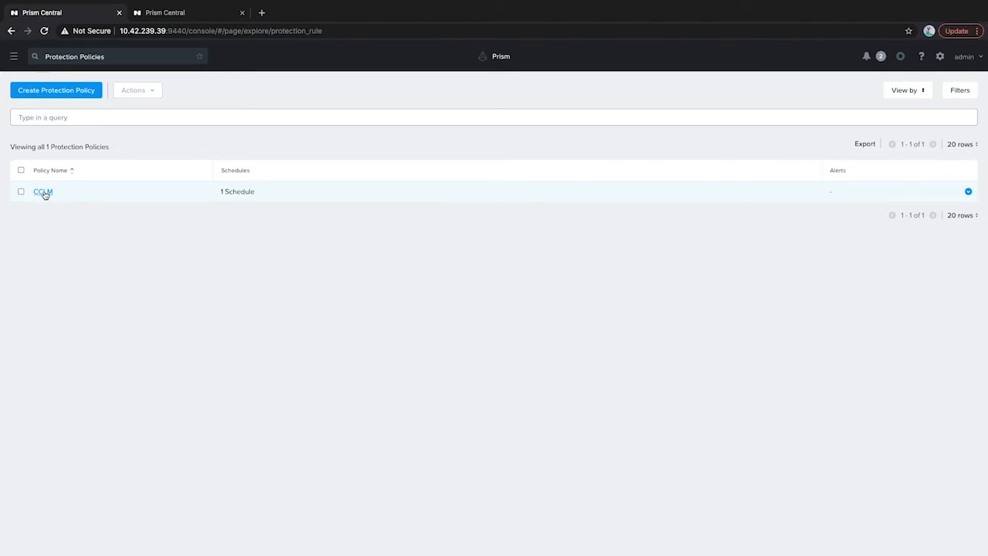
left_click(43, 191)
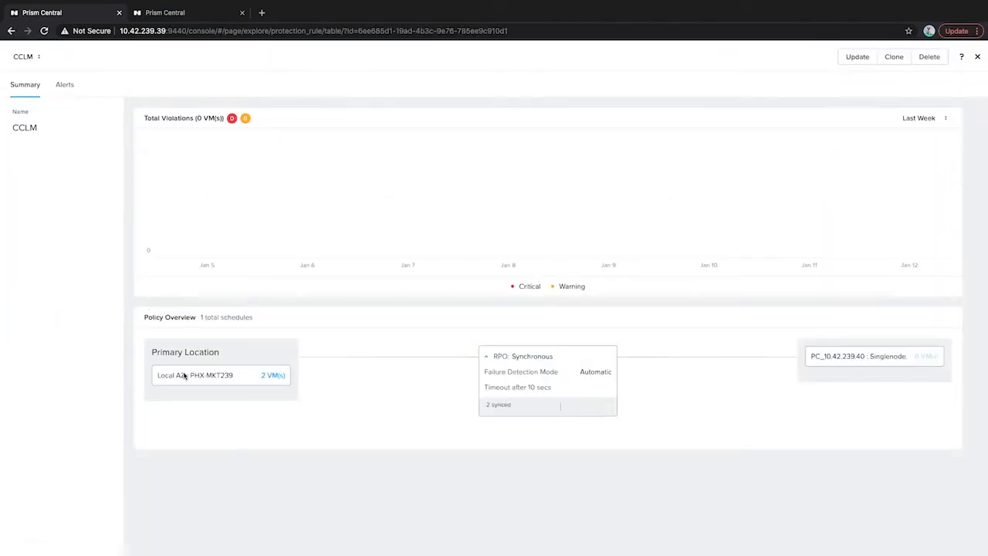
mouse_move(226, 384)
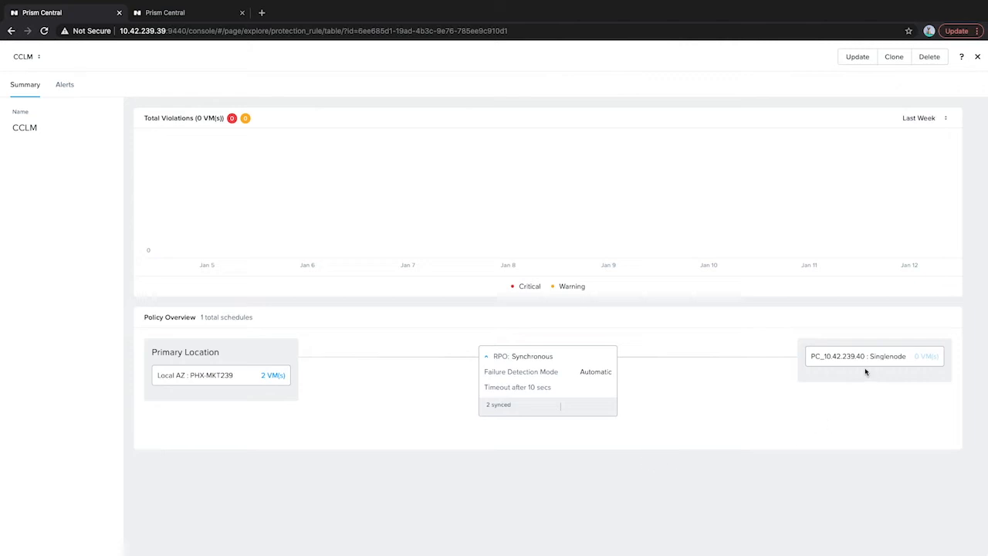
mouse_move(552, 369)
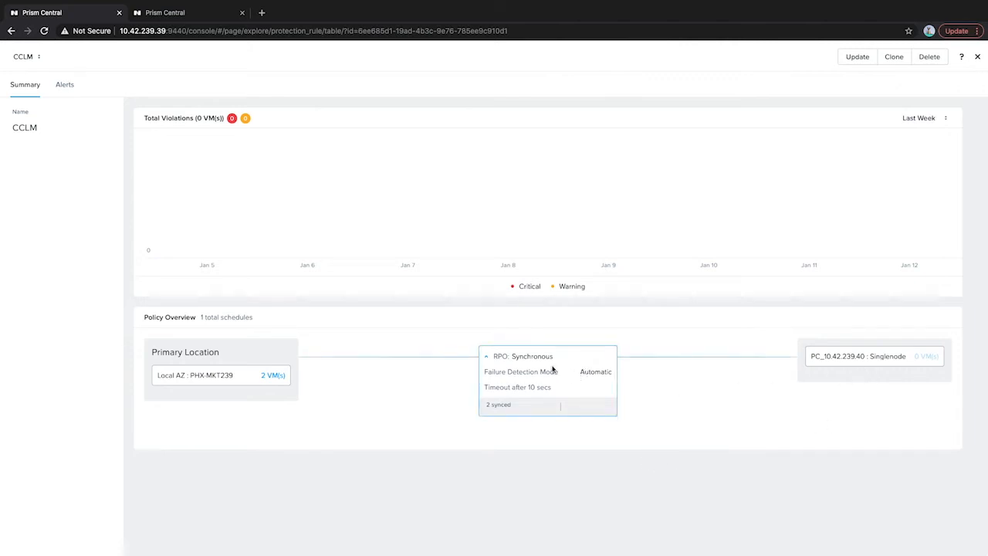
mouse_move(542, 366)
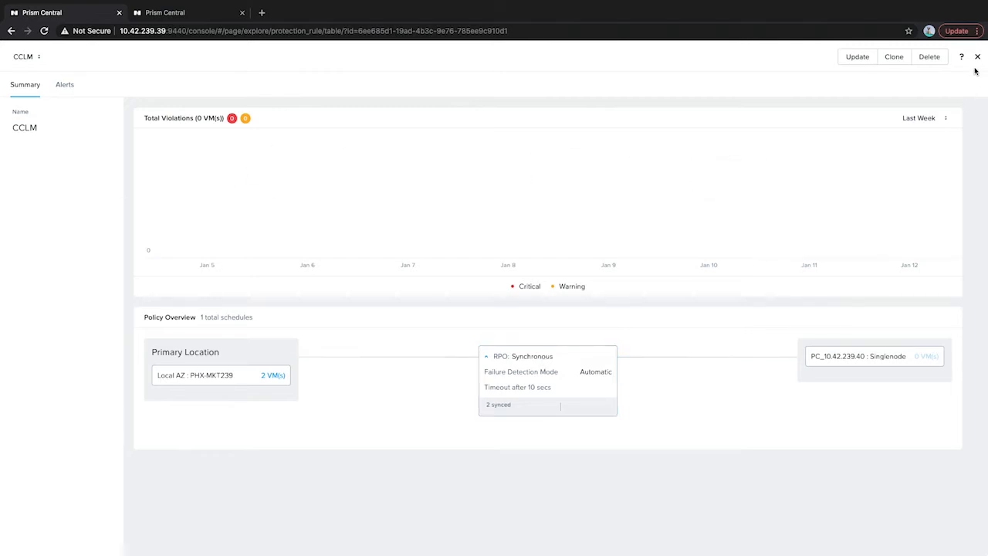
mouse_move(295, 344)
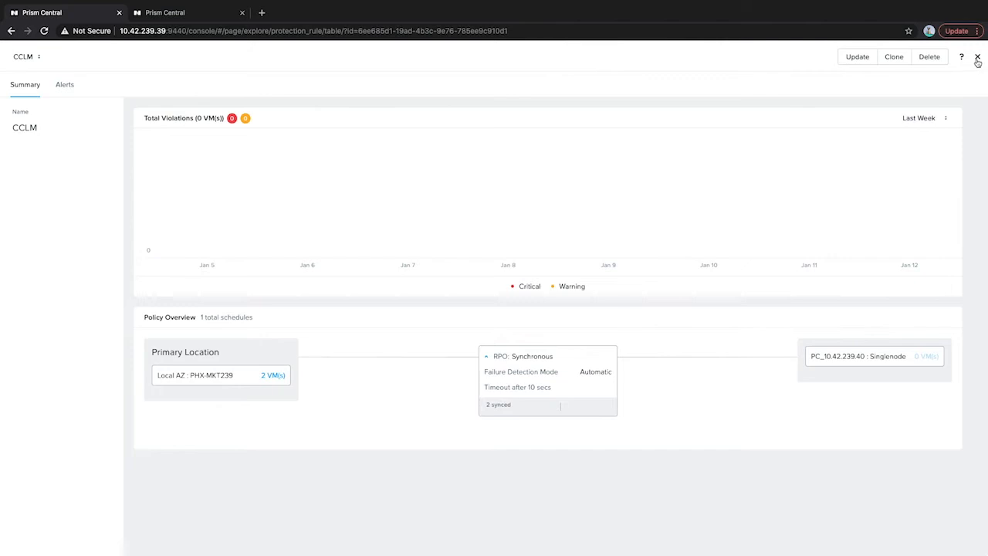
left_click(978, 58)
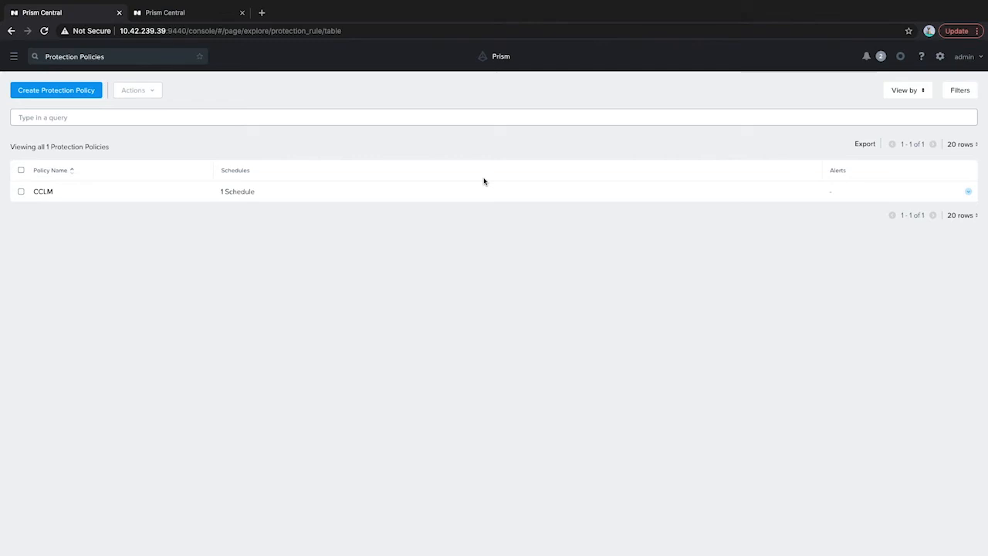
mouse_move(33, 50)
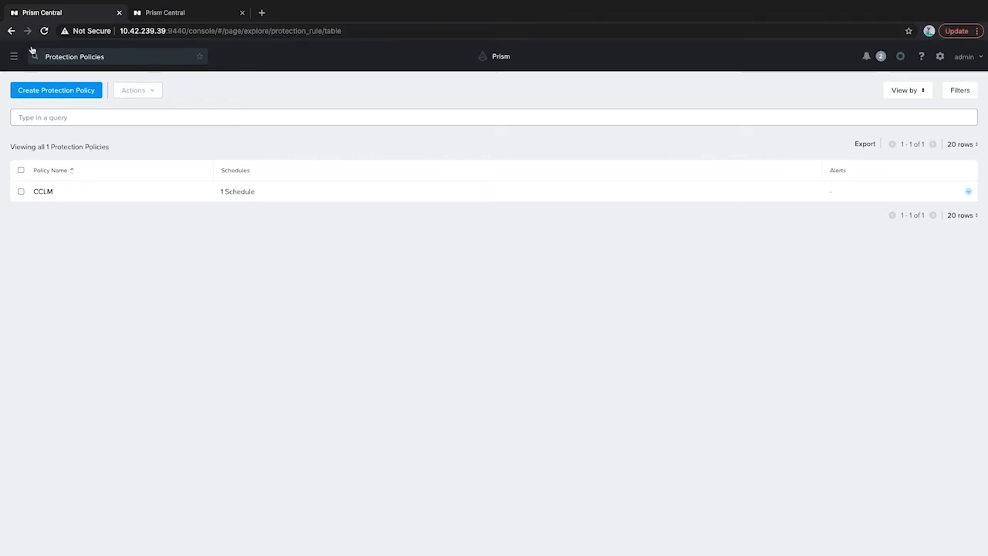
- Go to Virtual Infrastructure > VMs and select MigrateVM
left_click(13, 57)
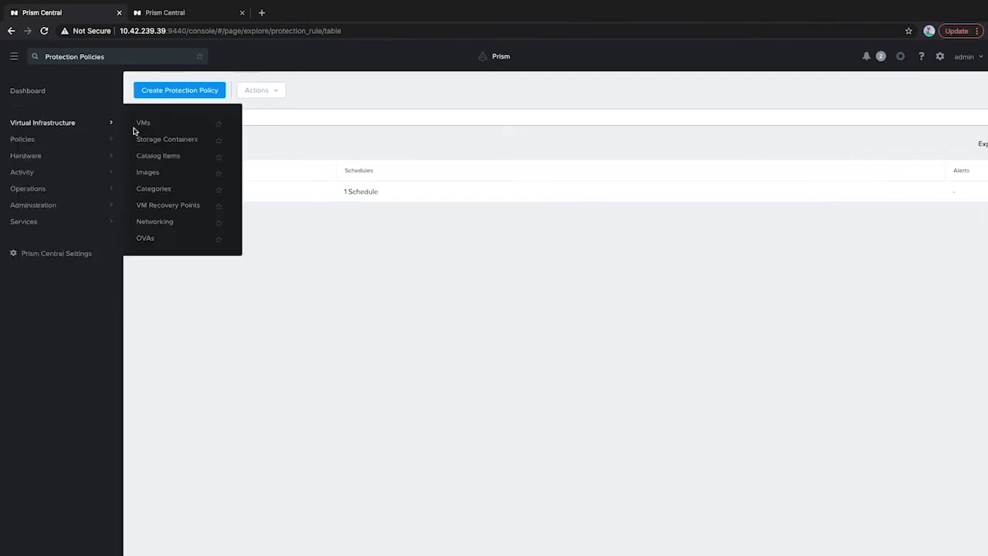
left_click(143, 123)
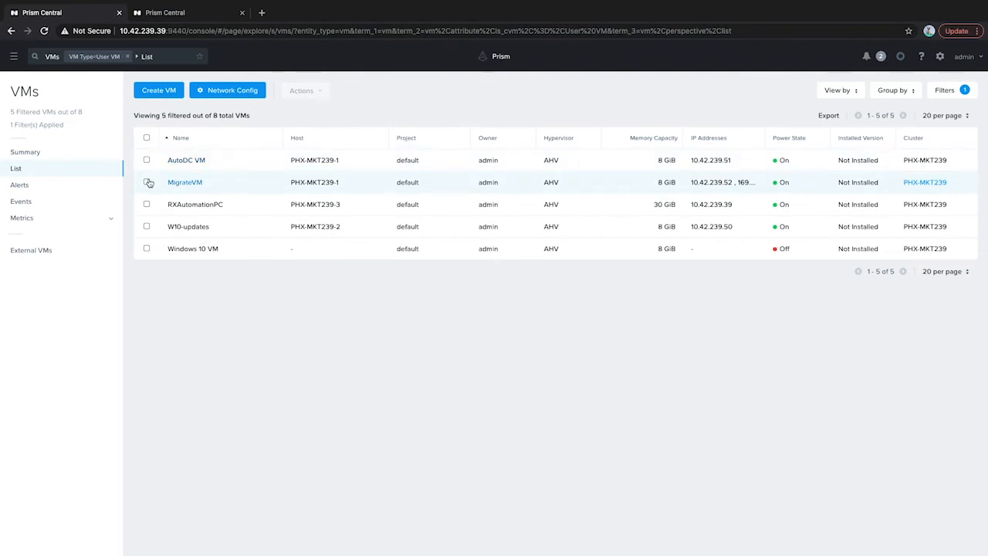
left_click(246, 90)
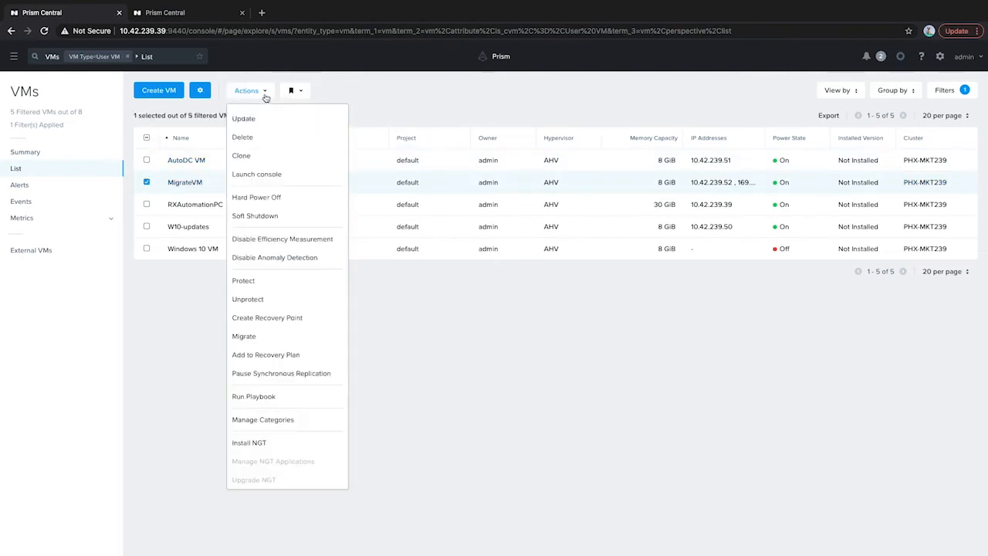
- Launch MigrateVM's console in a new tab, showing the Nutanix web page
left_click(256, 174)
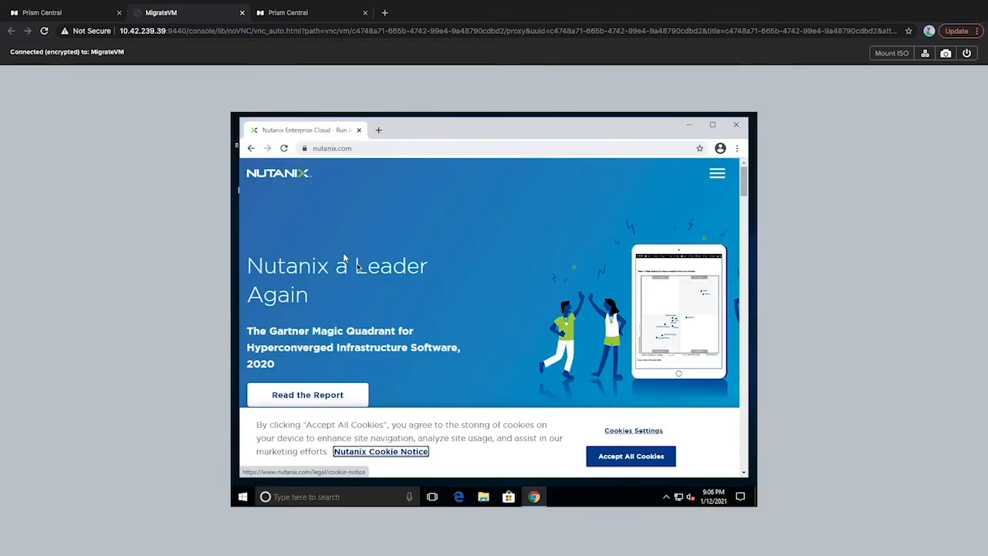
mouse_move(474, 197)
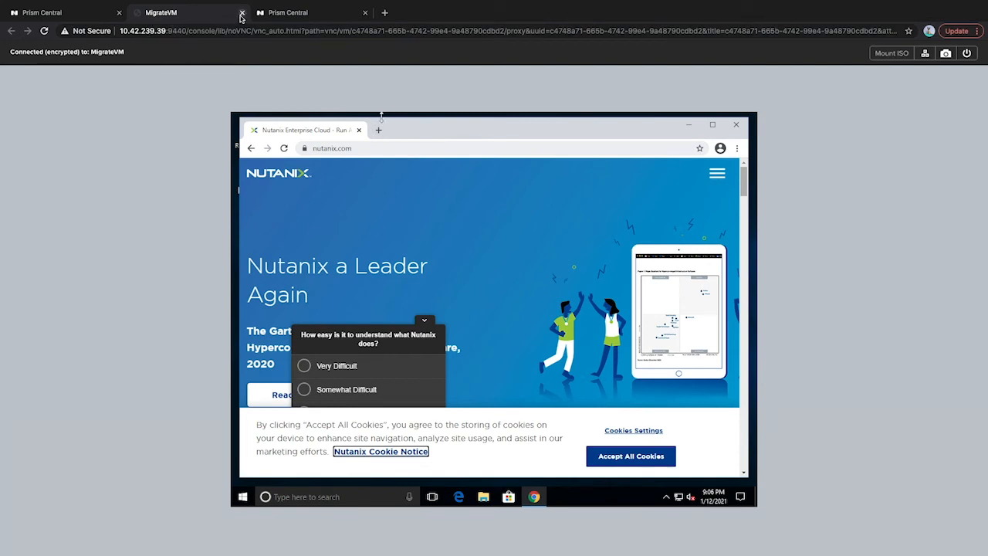
- Close the console tab and open the actions list for MigrateVM
left_click(242, 12)
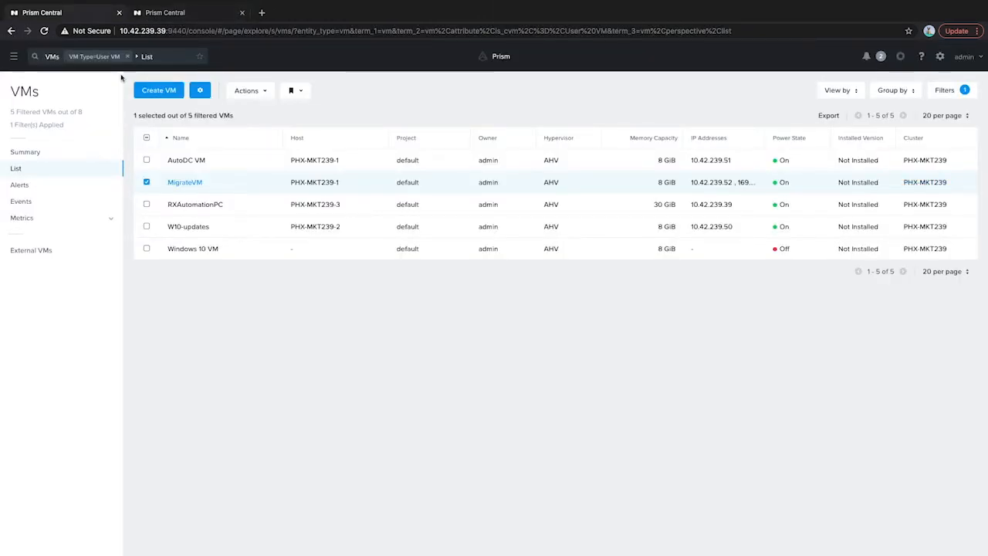
left_click(247, 91)
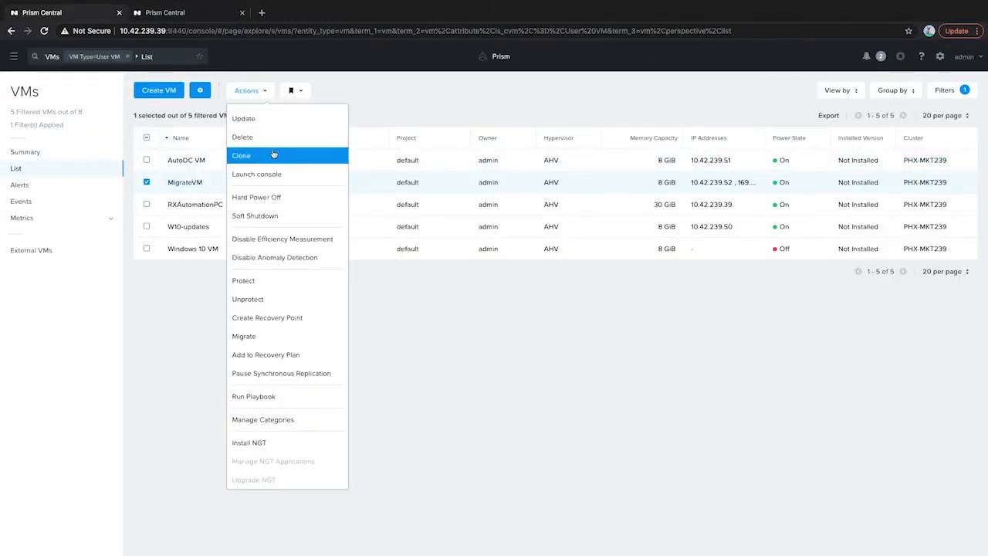
mouse_move(267, 317)
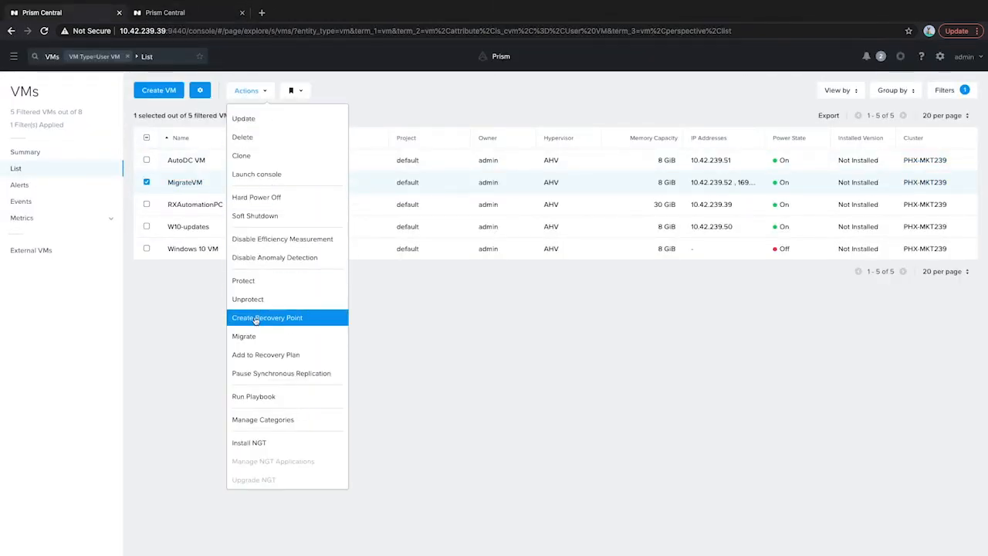
mouse_move(260, 318)
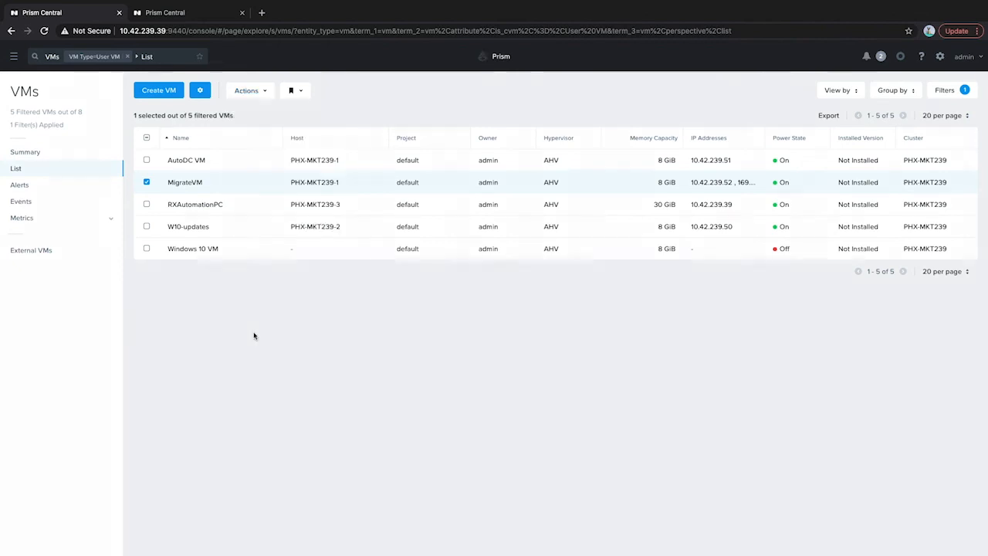
- Live-migrate MigrateVM outside the cluster, using Rx-Automation-Network for primary and recovery networks
left_click(247, 91)
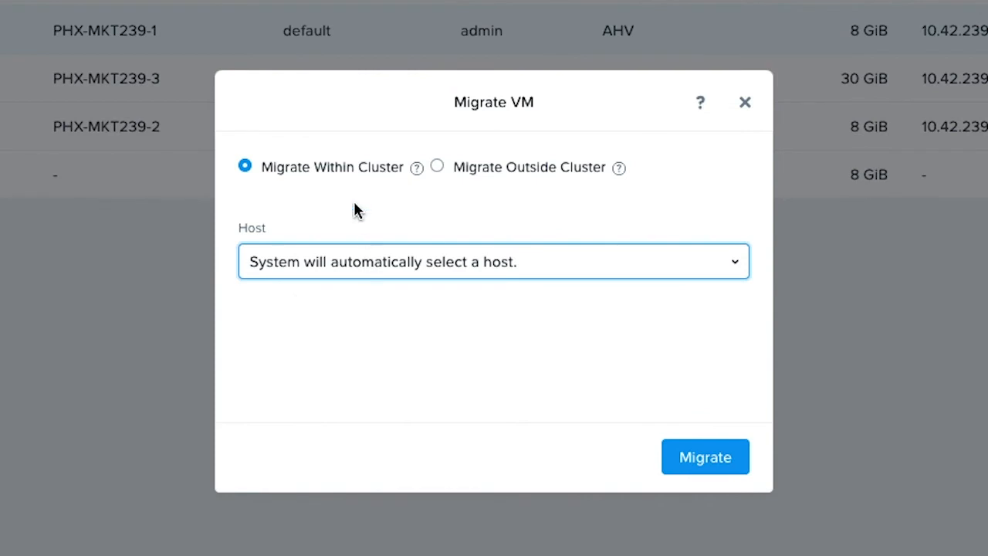
mouse_move(450, 189)
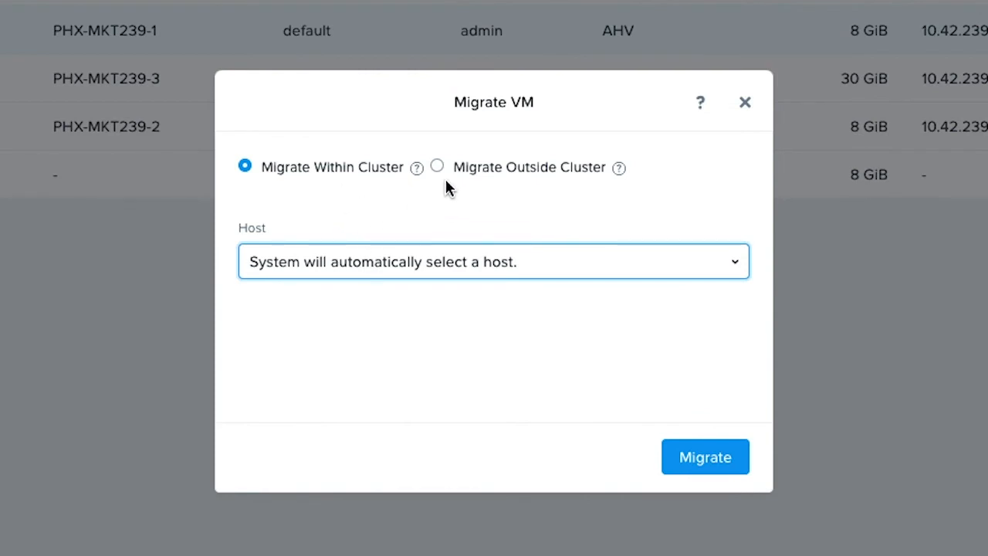
mouse_move(438, 166)
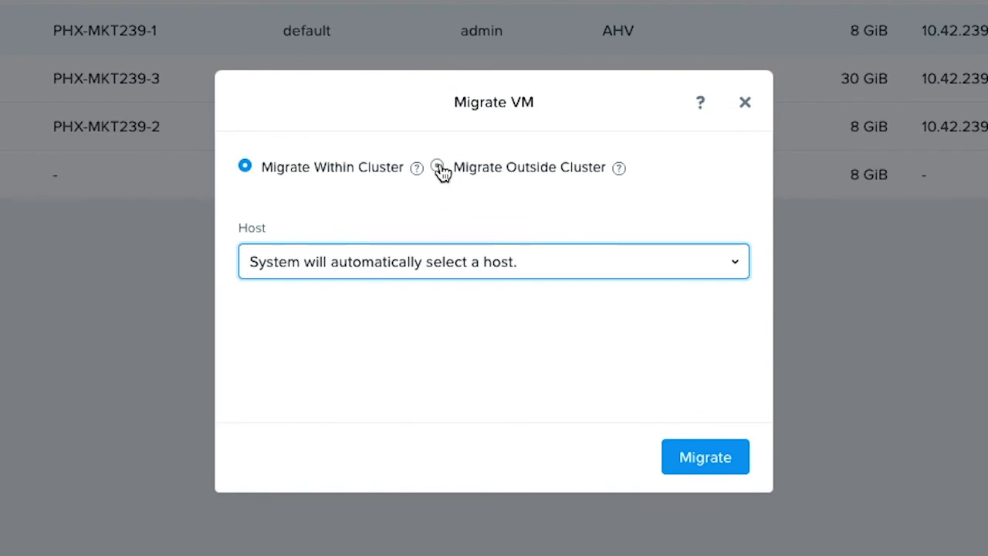
left_click(438, 165)
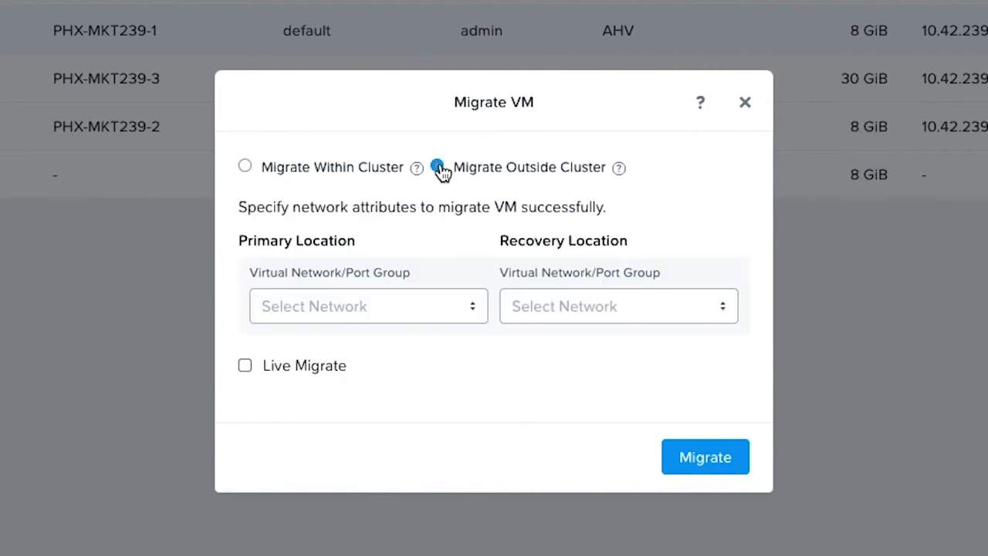
left_click(368, 305)
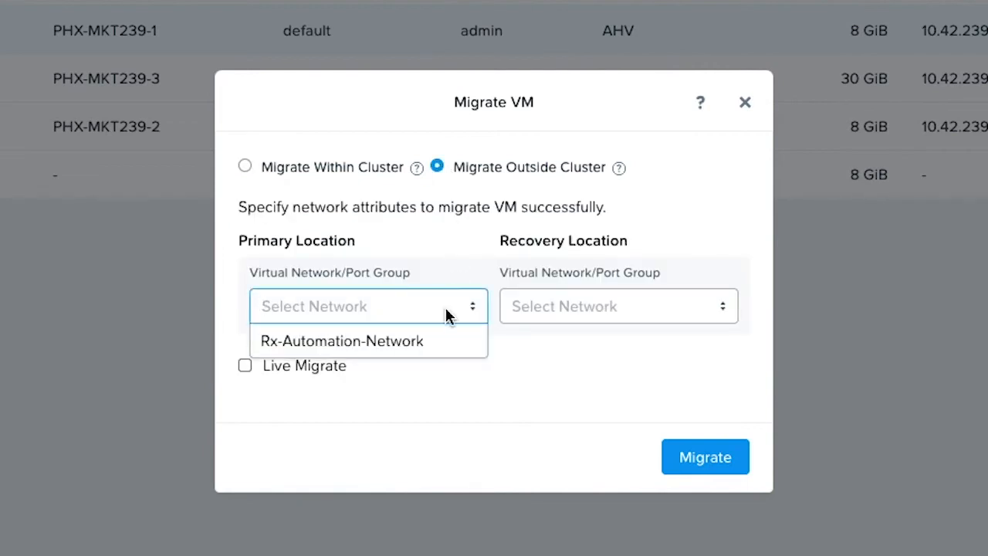
left_click(341, 340)
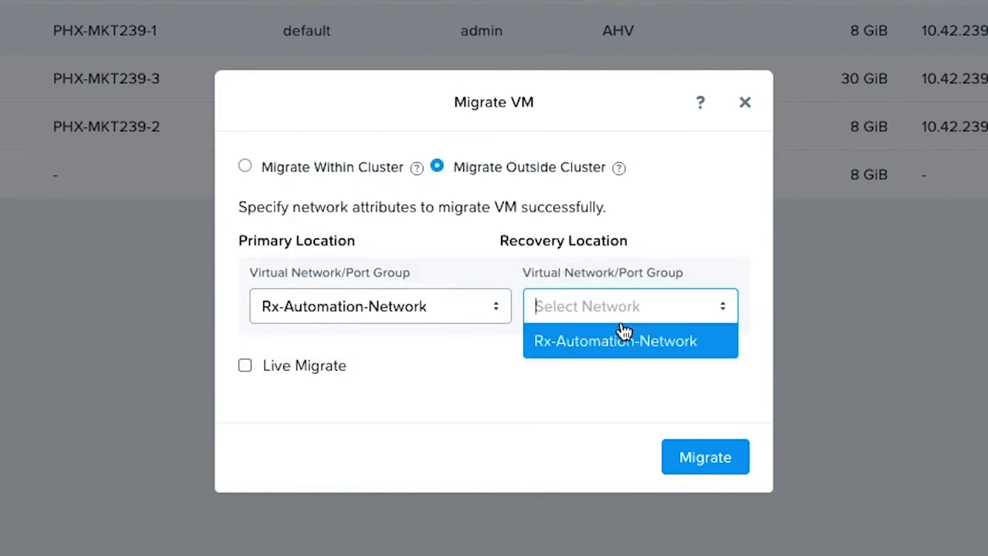
left_click(616, 341)
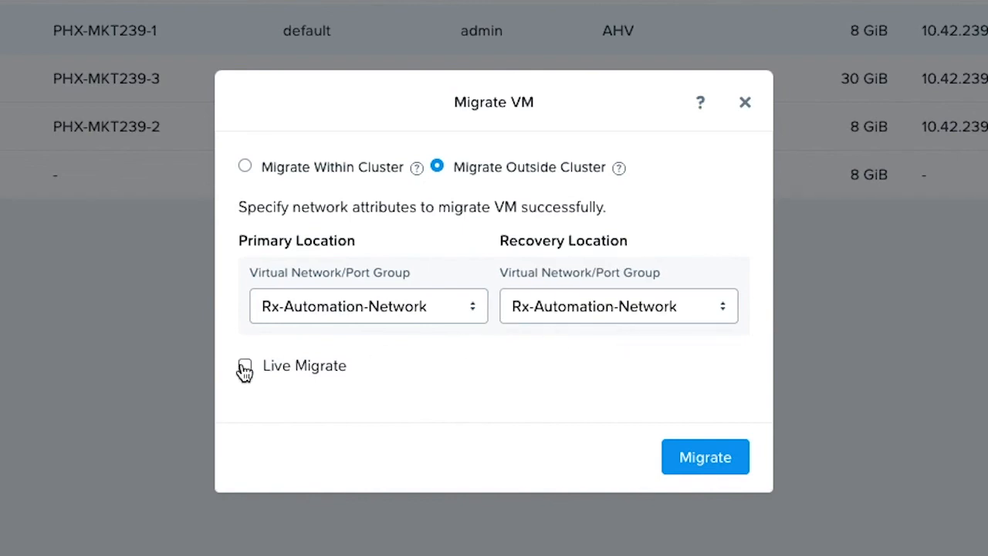
left_click(245, 365)
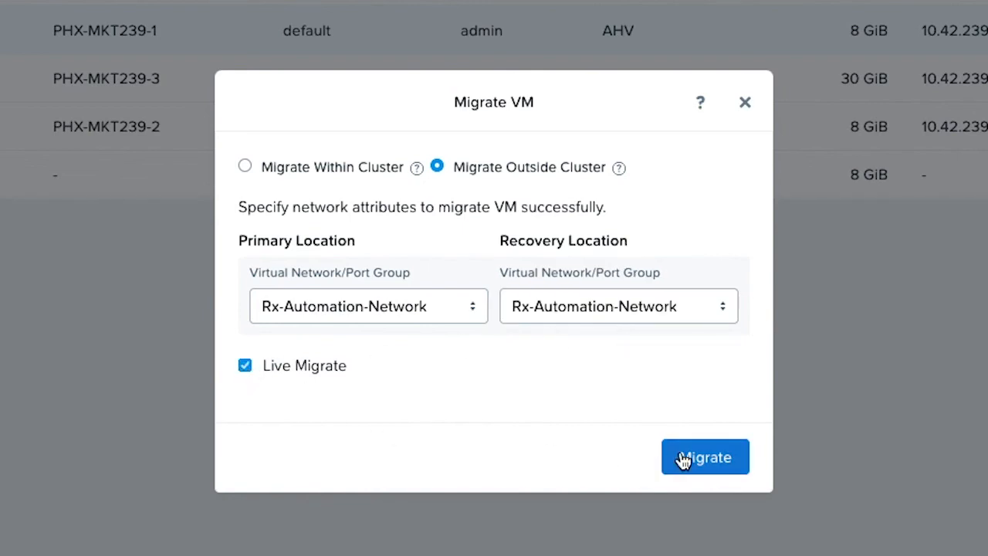
left_click(704, 456)
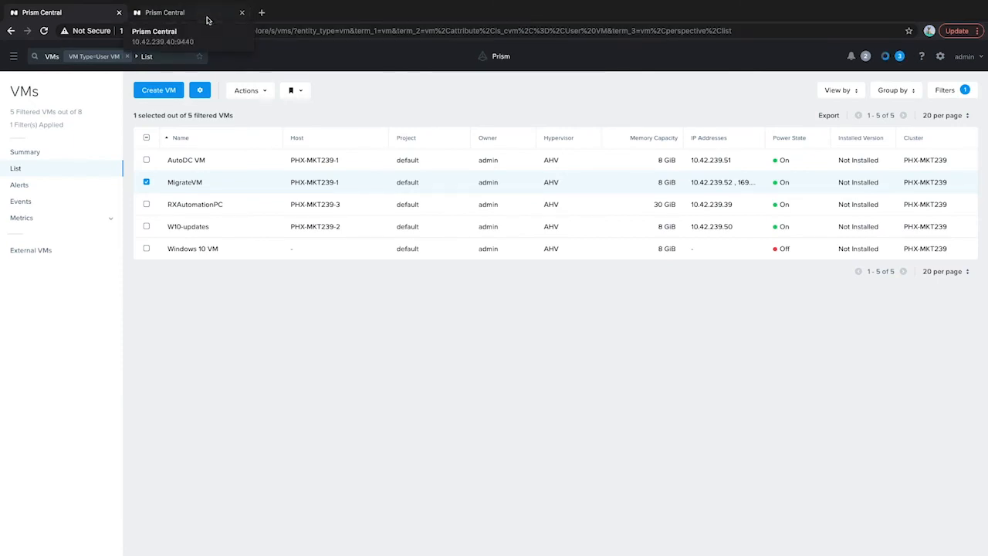
- In the second Prism Central tab, select MigrateVM on PHX-MKT239-4 and open its actions
left_click(190, 12)
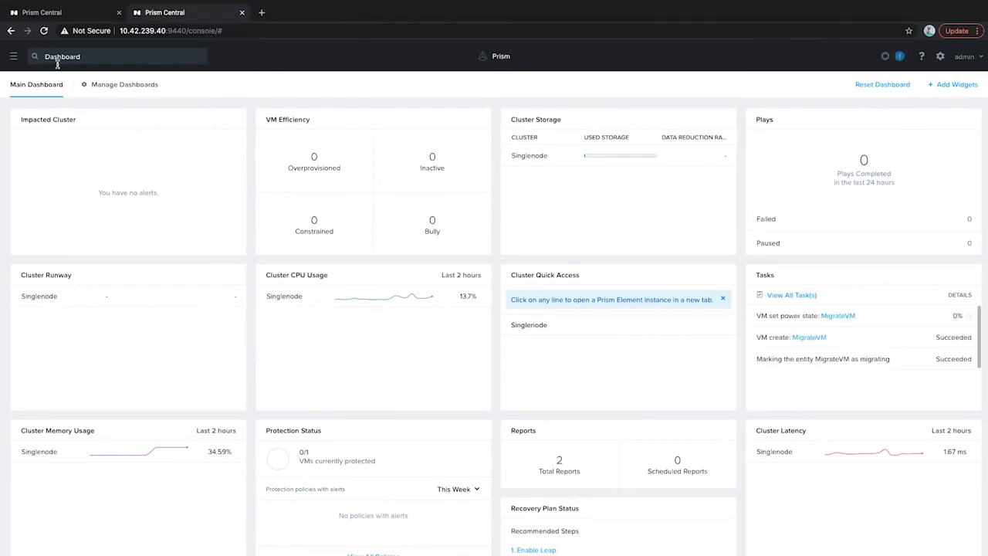
left_click(13, 56)
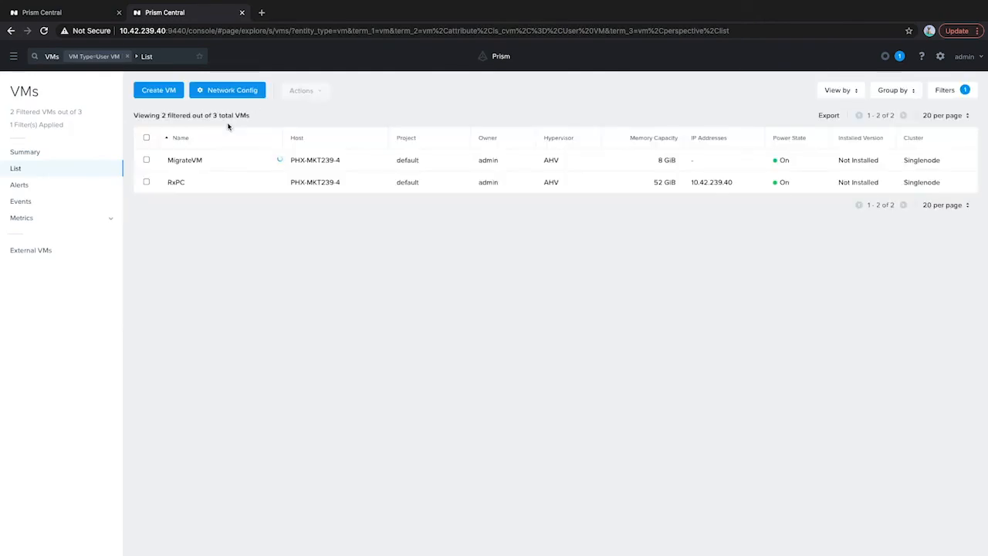
mouse_move(257, 166)
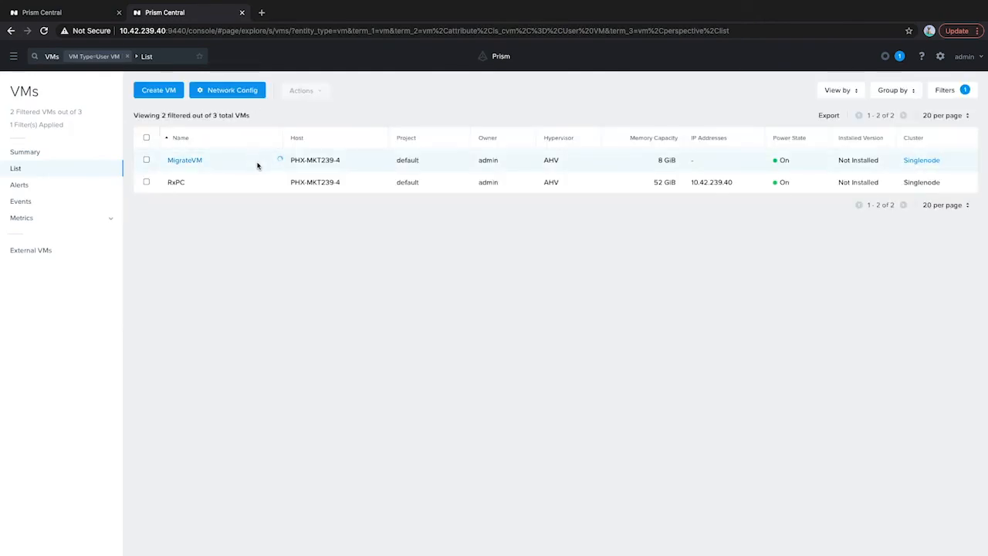
mouse_move(639, 192)
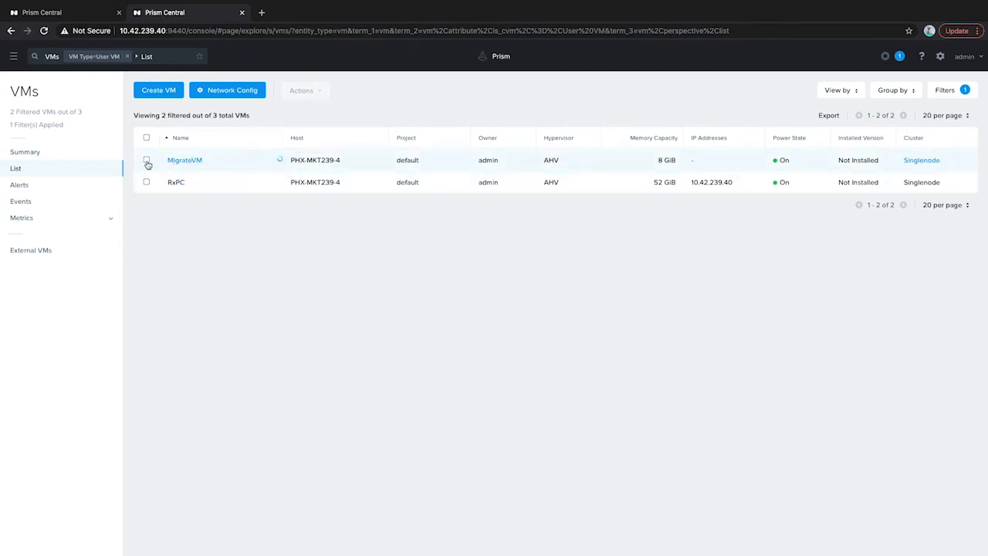
left_click(146, 159)
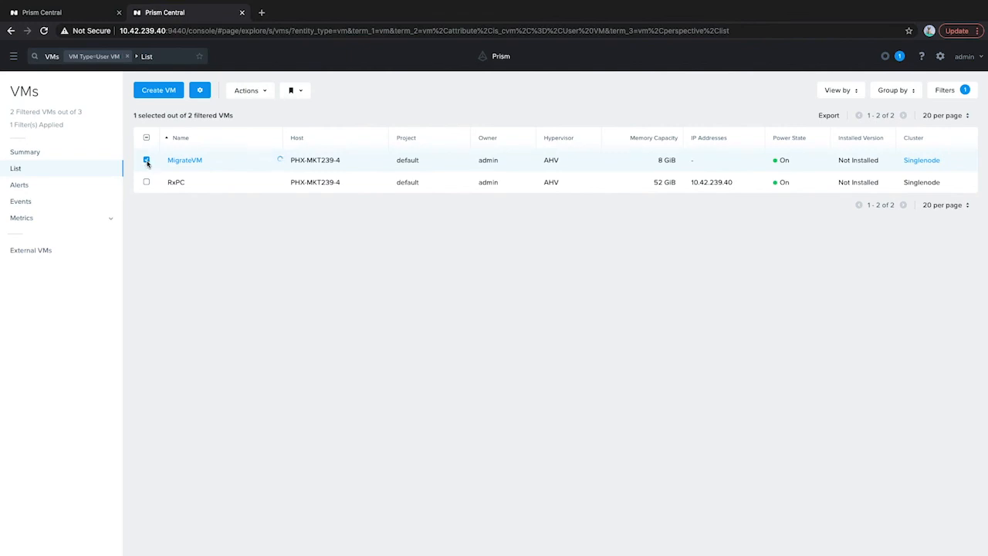
left_click(247, 90)
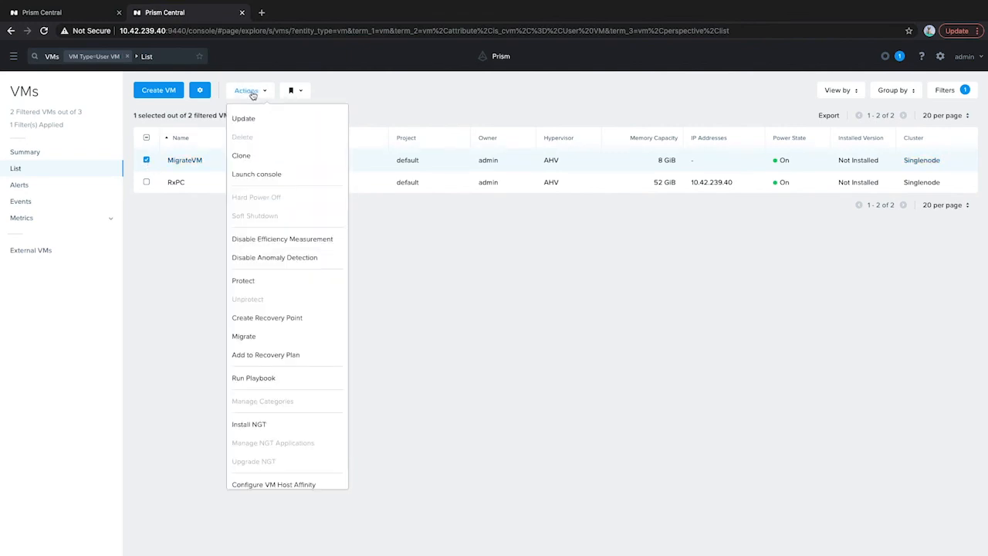
- Launch the migrated MigrateVM's console to confirm the Nutanix web page still shows
left_click(256, 174)
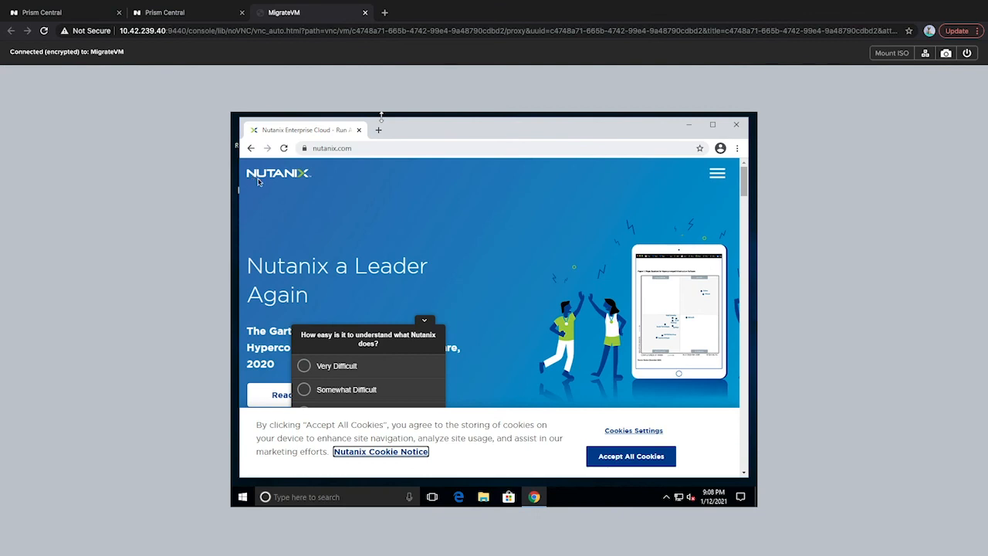
mouse_move(345, 203)
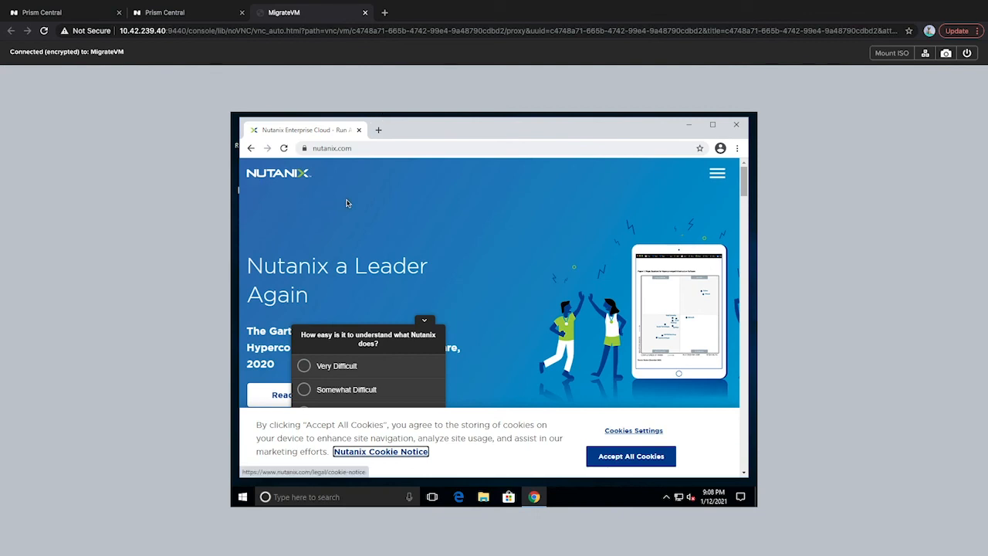
mouse_move(357, 210)
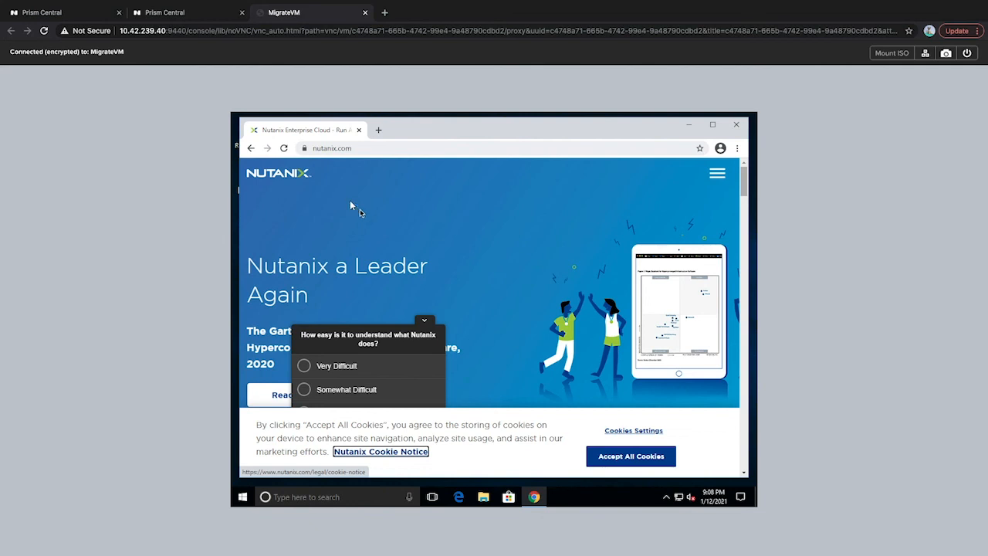
mouse_move(442, 190)
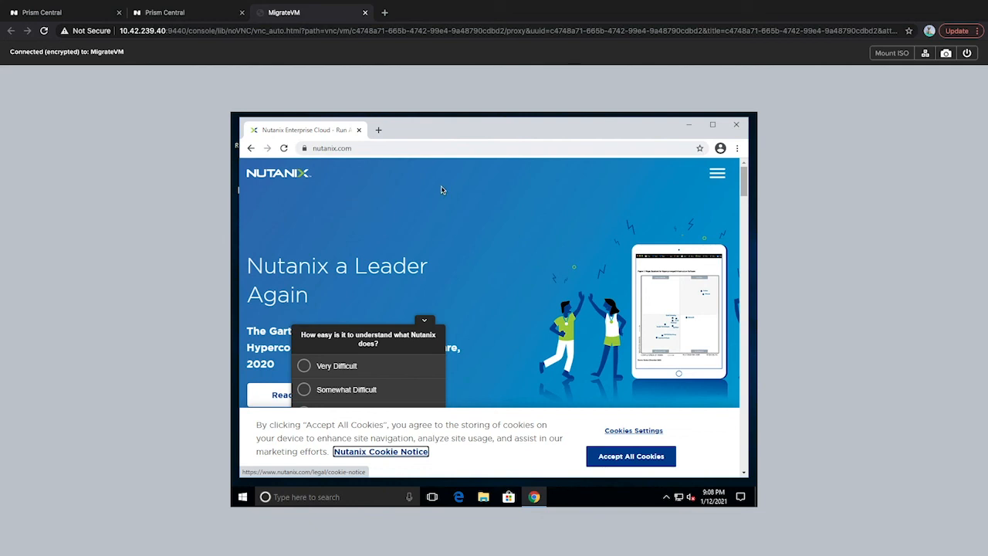